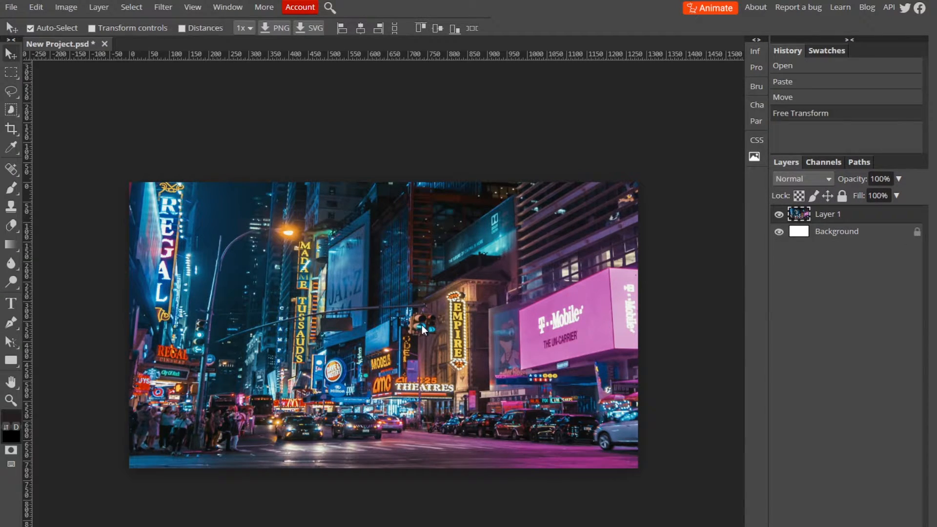
mouse_move(421, 290)
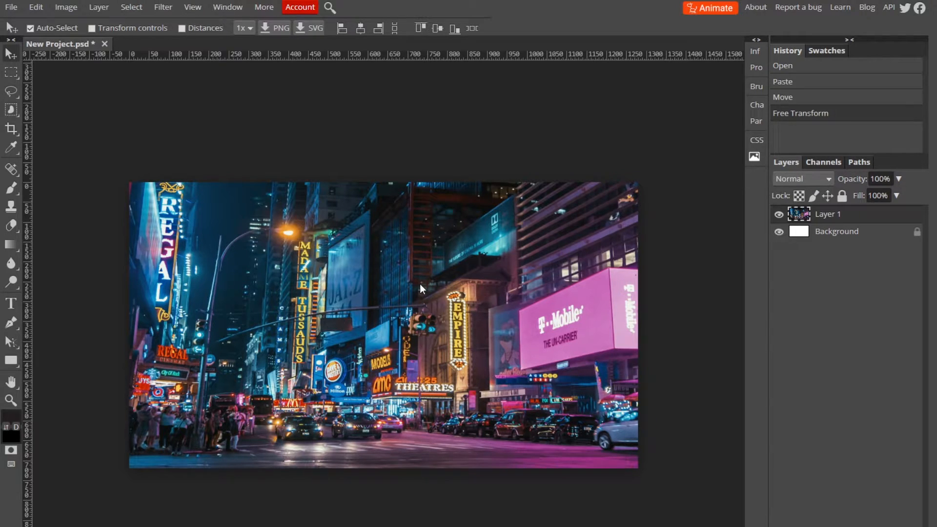
mouse_move(163, 7)
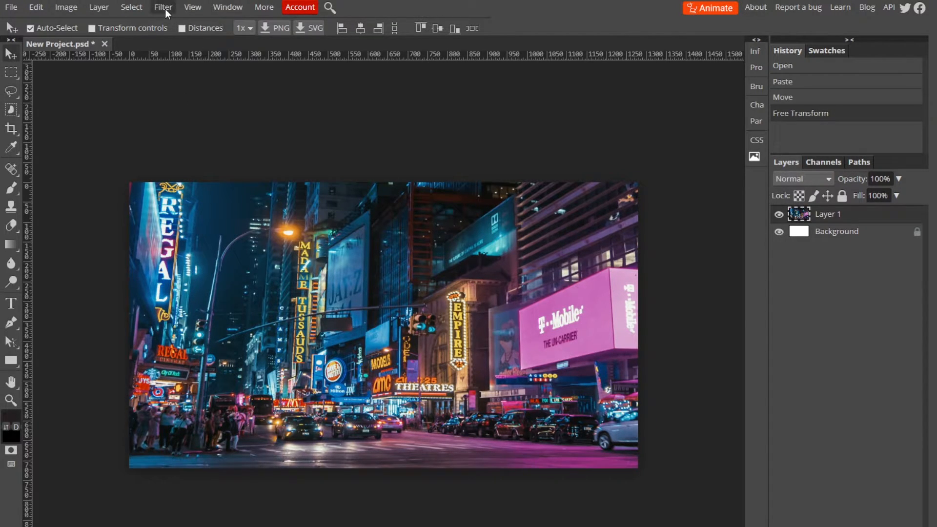
Step: Open Filter > Filter Gallery on the city night photo, showing a Glowing Edges preview
click(163, 6)
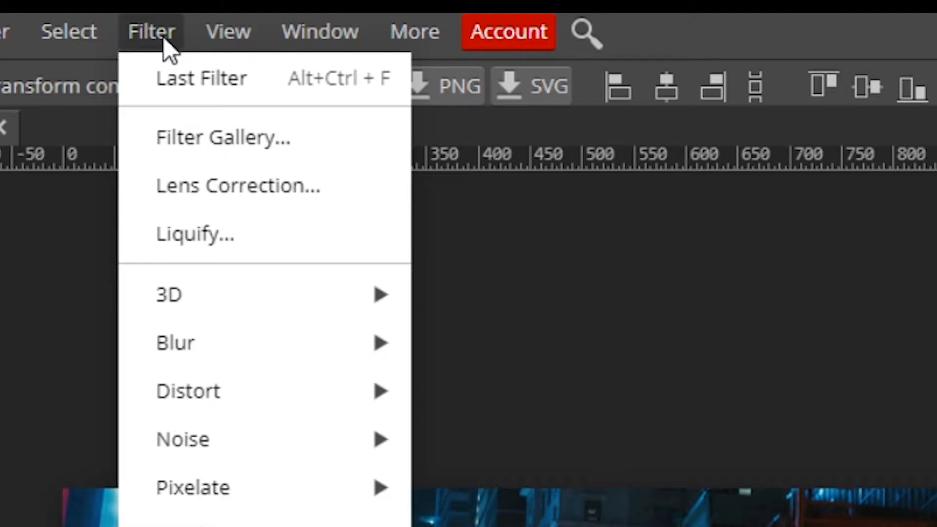
mouse_move(251, 137)
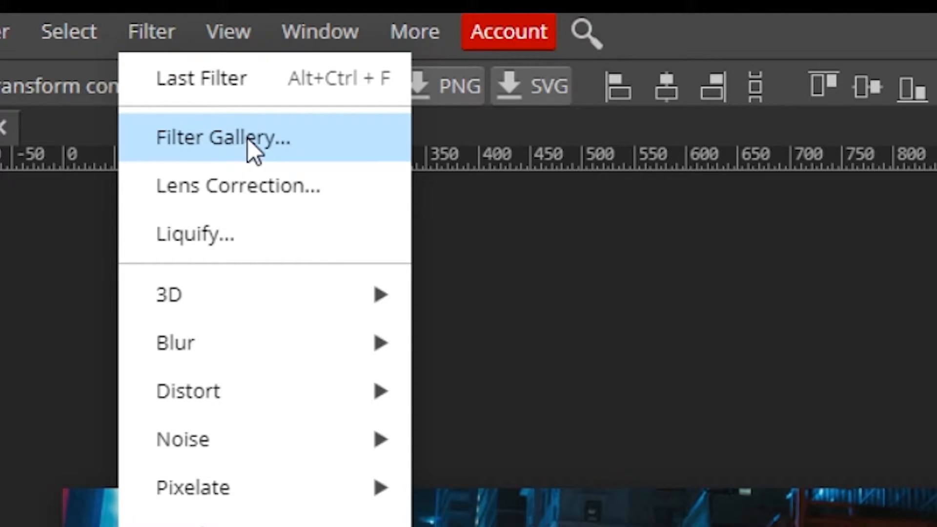
click(221, 138)
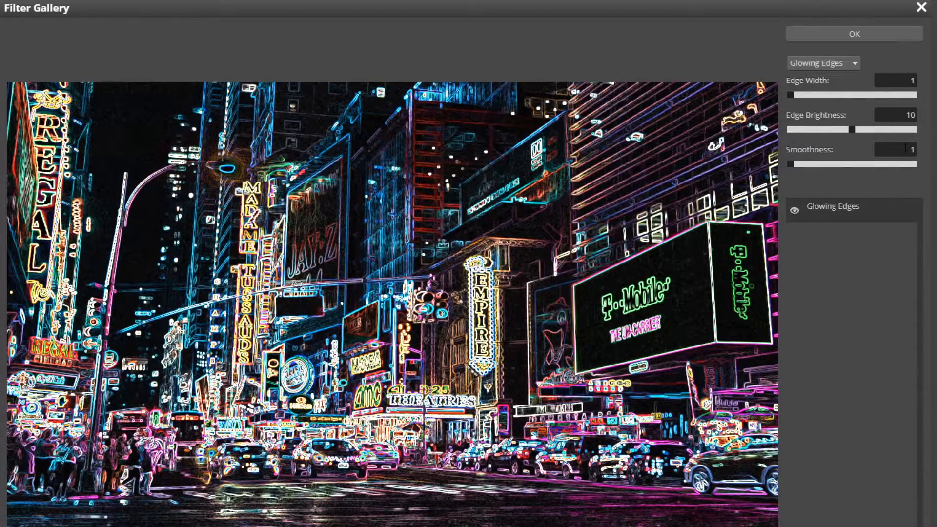
Step: Replace the Glowing Edges preview with the Paint Daubs effect from the effect dropdown
click(822, 63)
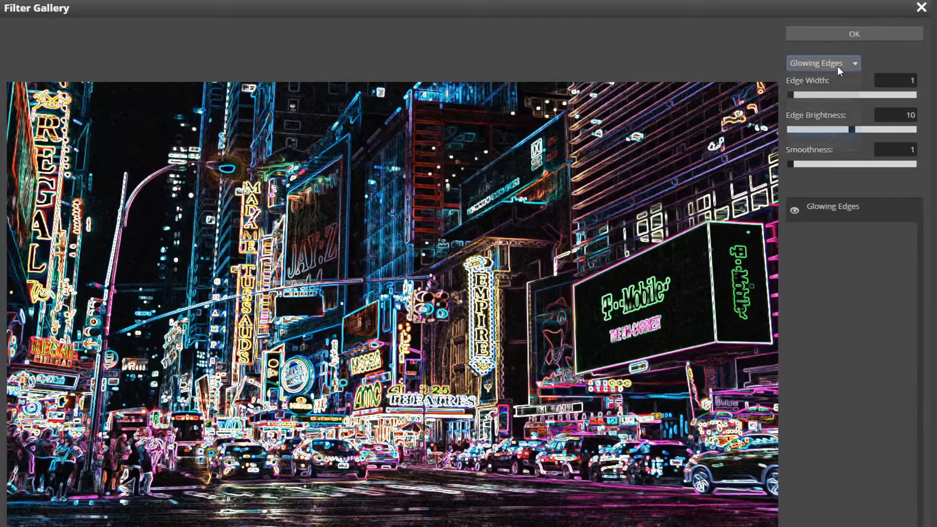
click(823, 63)
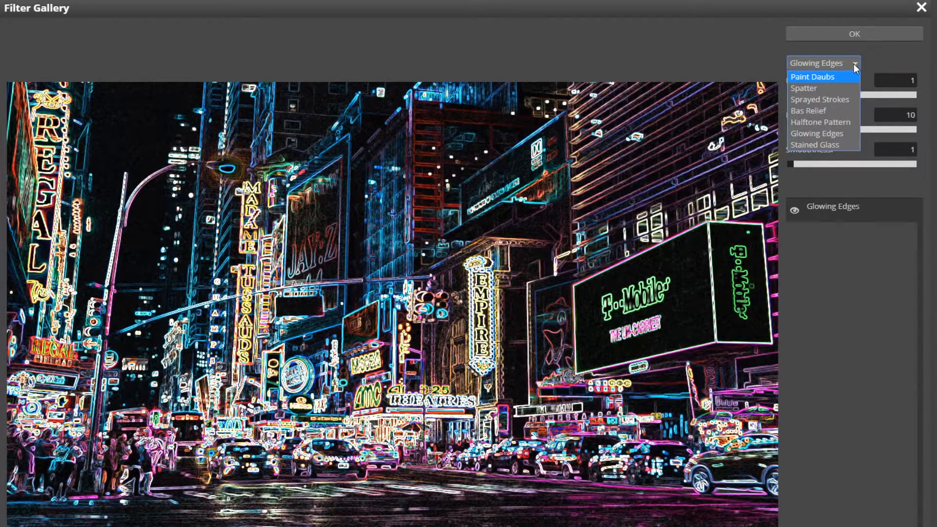
mouse_move(828, 77)
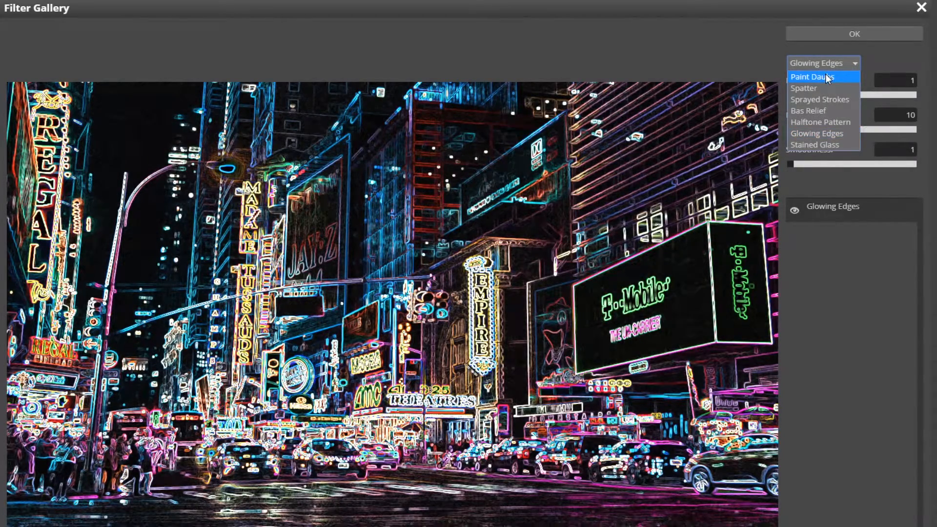
click(812, 76)
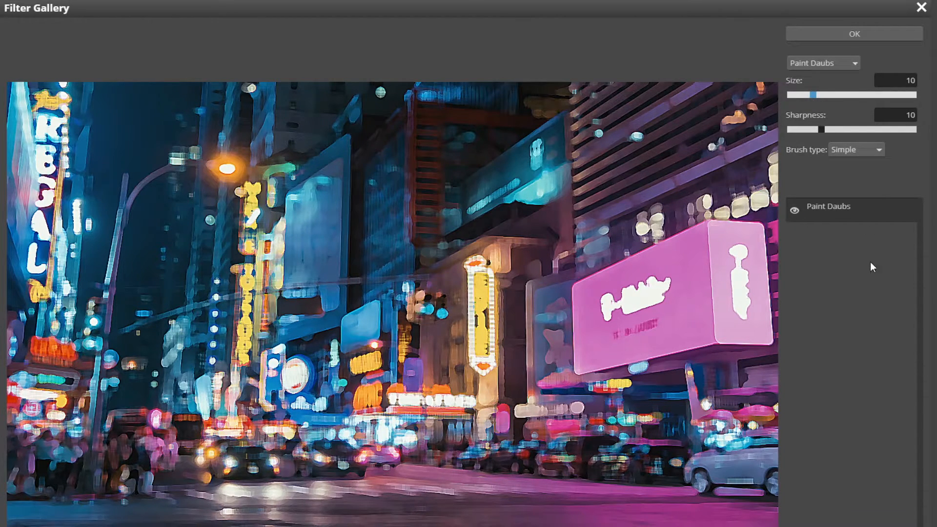
drag(812, 95, 813, 94)
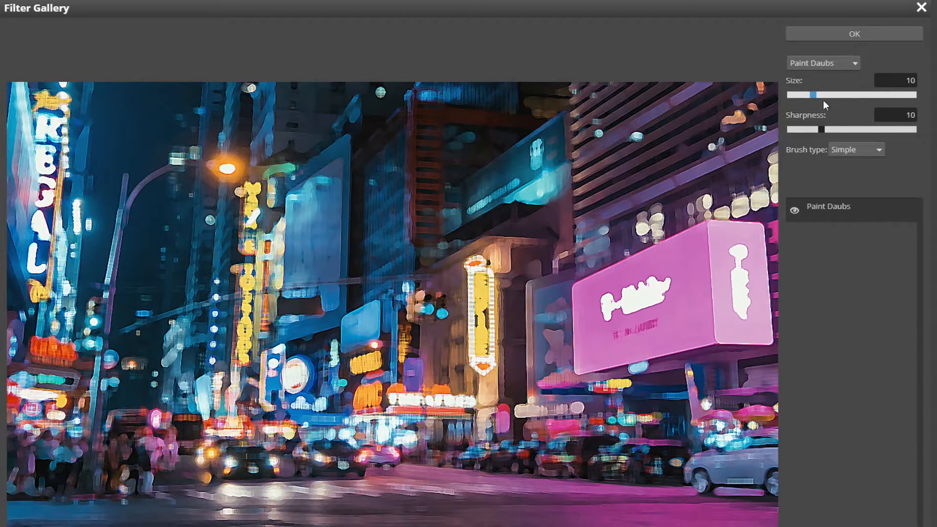
drag(811, 94, 828, 94)
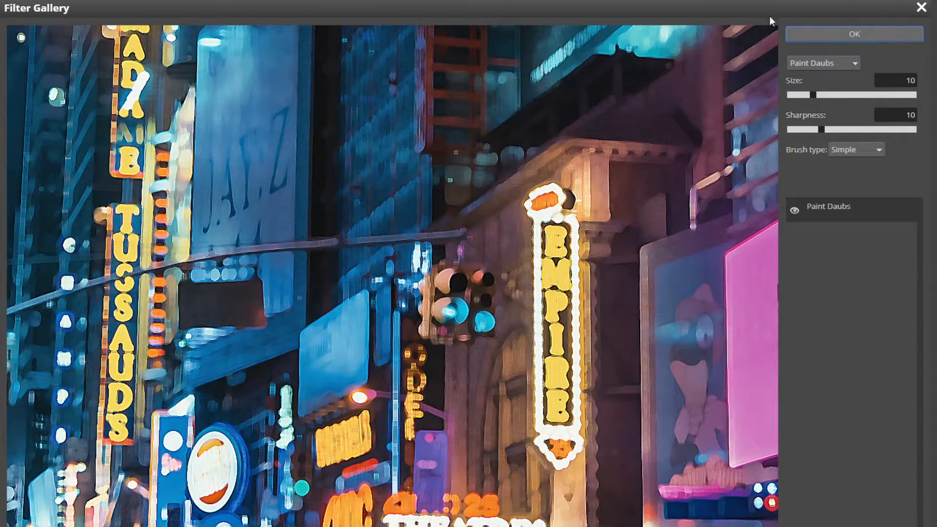
Step: Commit Paint Daubs to the street photo and reopen Filter > Filter Gallery
click(854, 34)
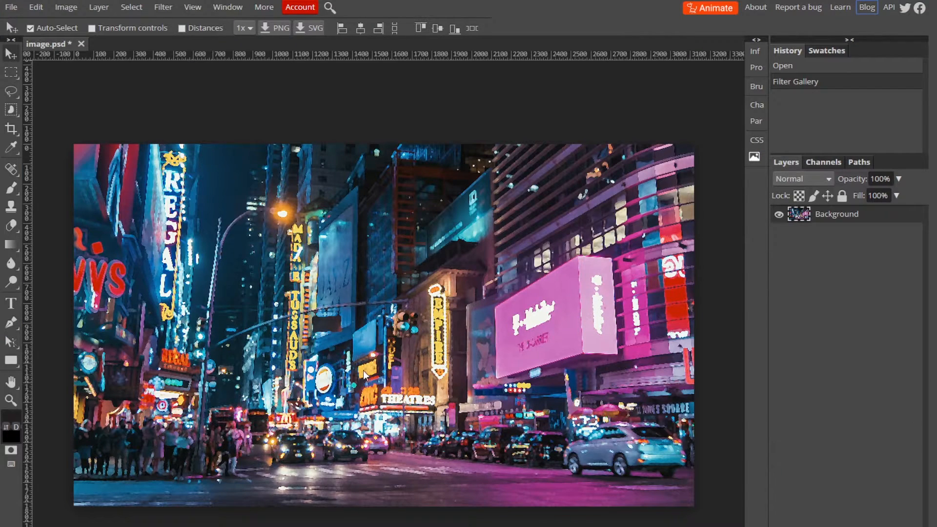
mouse_move(218, 292)
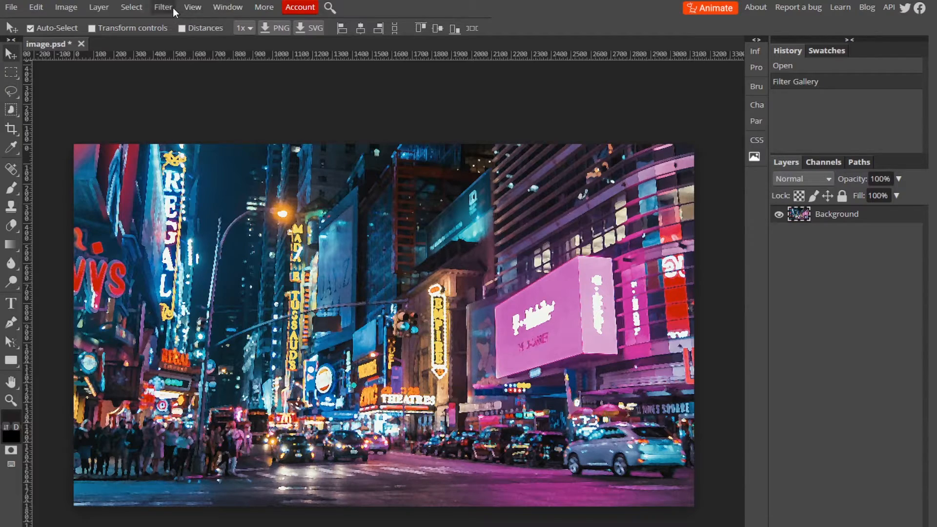
click(162, 7)
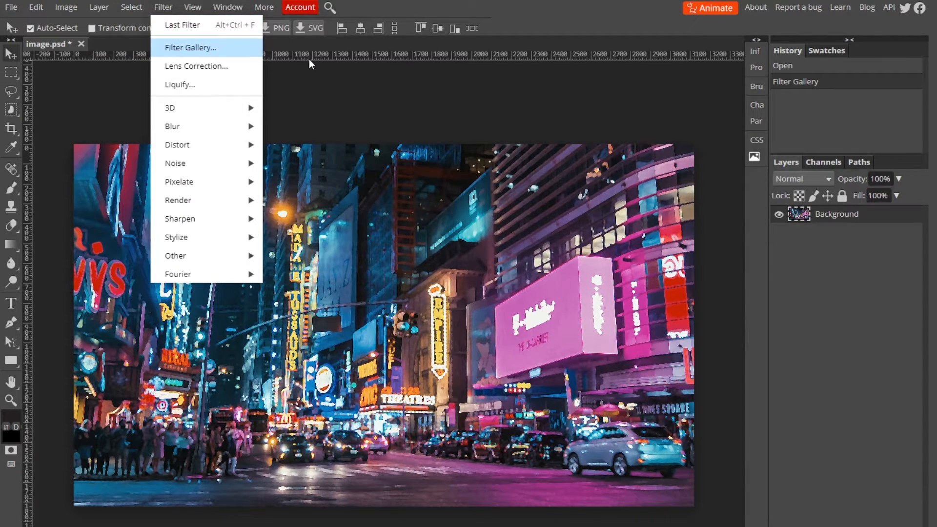
click(191, 47)
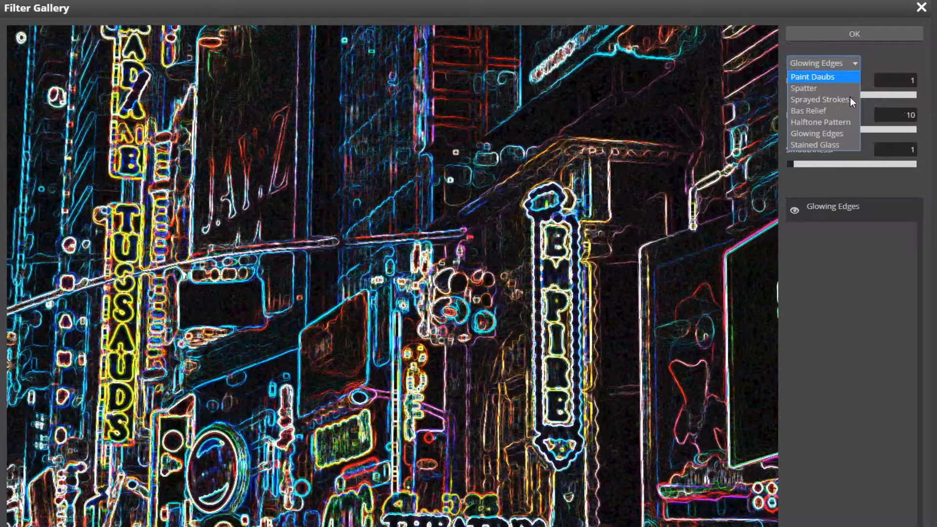
Step: Reselect Paint Daubs and nudge the Size slider, keeping size and sharpness at 10
click(812, 76)
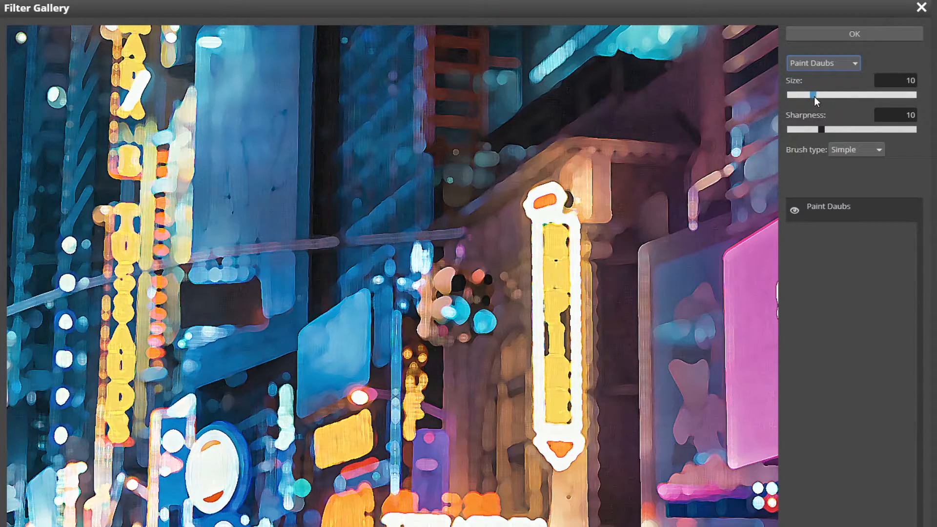
drag(811, 95, 798, 94)
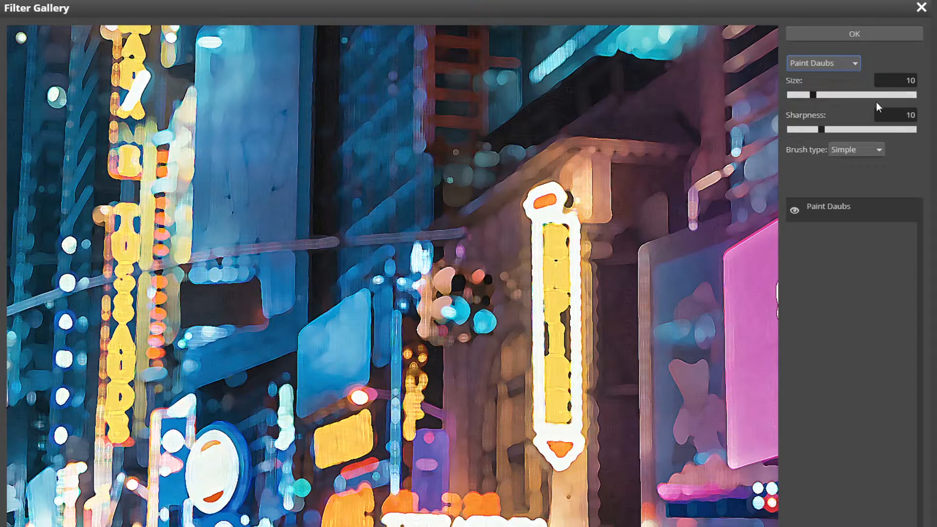
drag(824, 94, 809, 96)
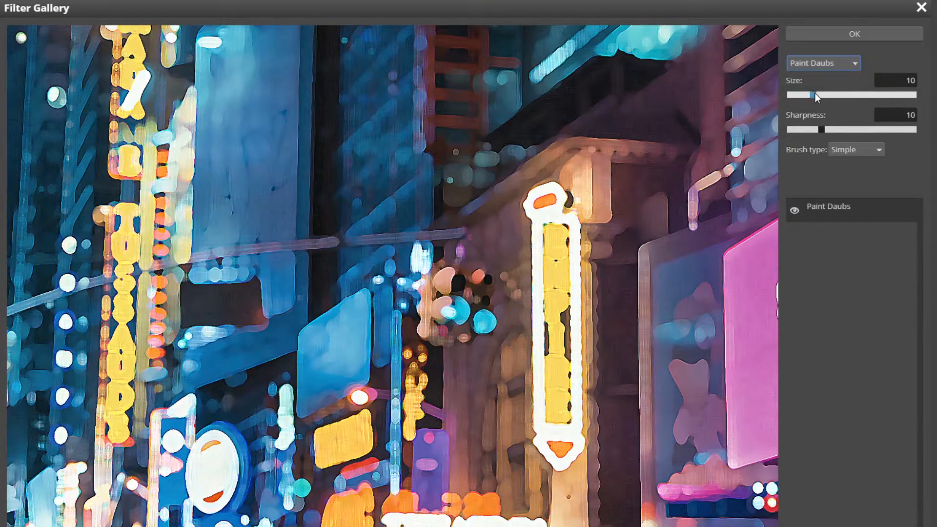